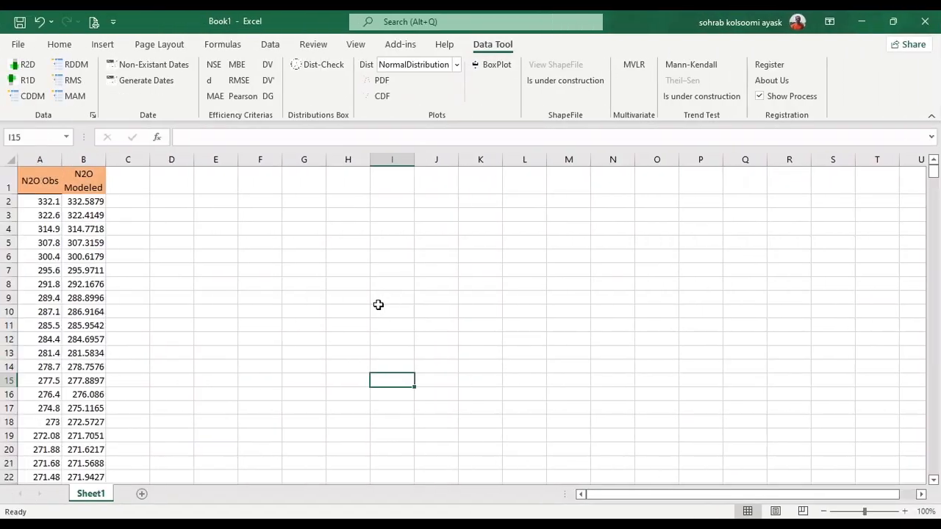
mouse_move(214, 259)
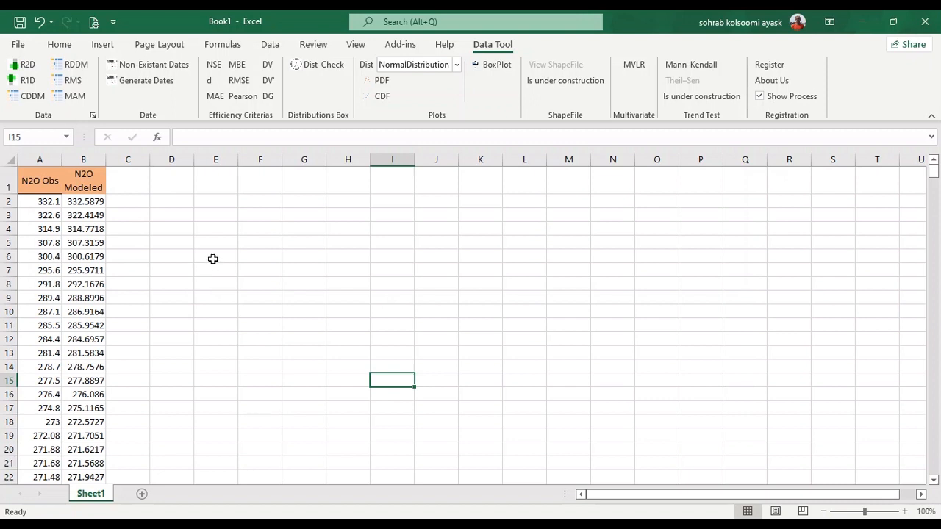
mouse_move(205, 259)
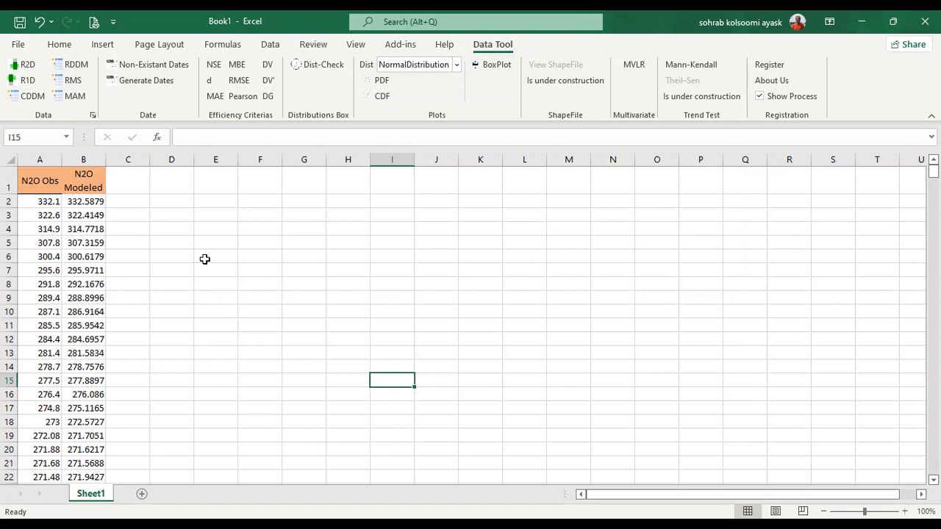
mouse_move(108, 252)
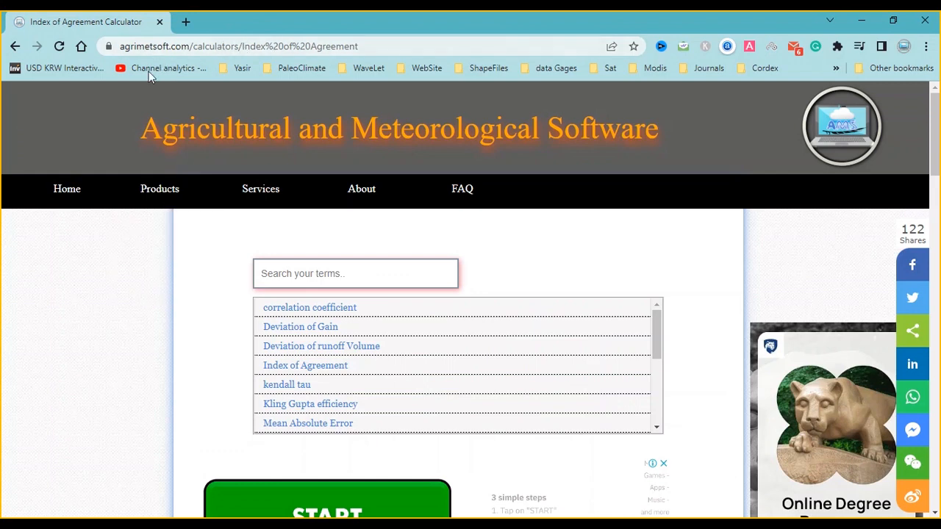
mouse_move(436, 412)
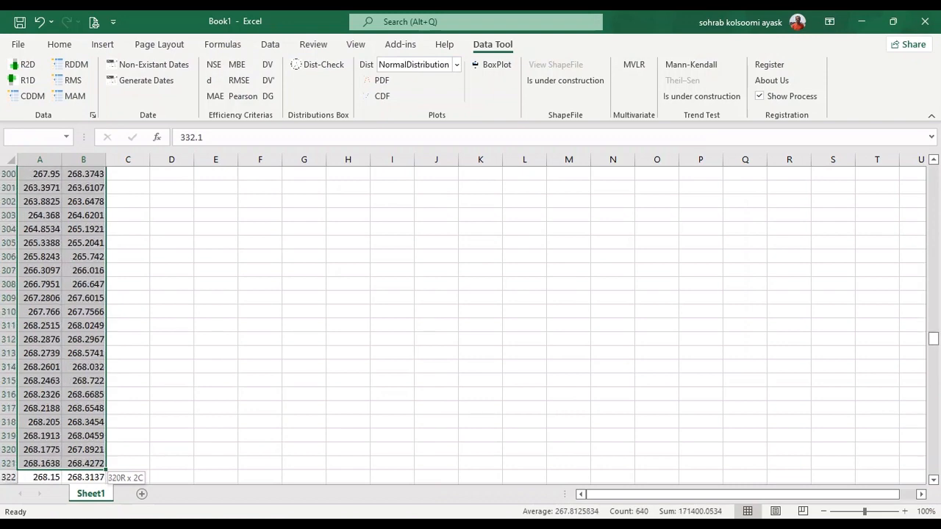
Scroll down the N2O data to extend the selection toward the last of the 520 value pairs.
scroll("down", 3)
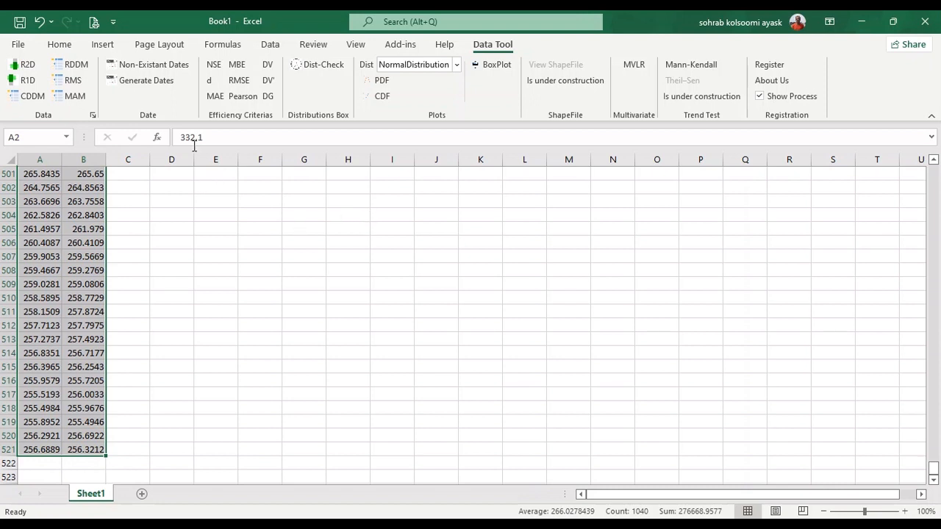
mouse_move(209, 80)
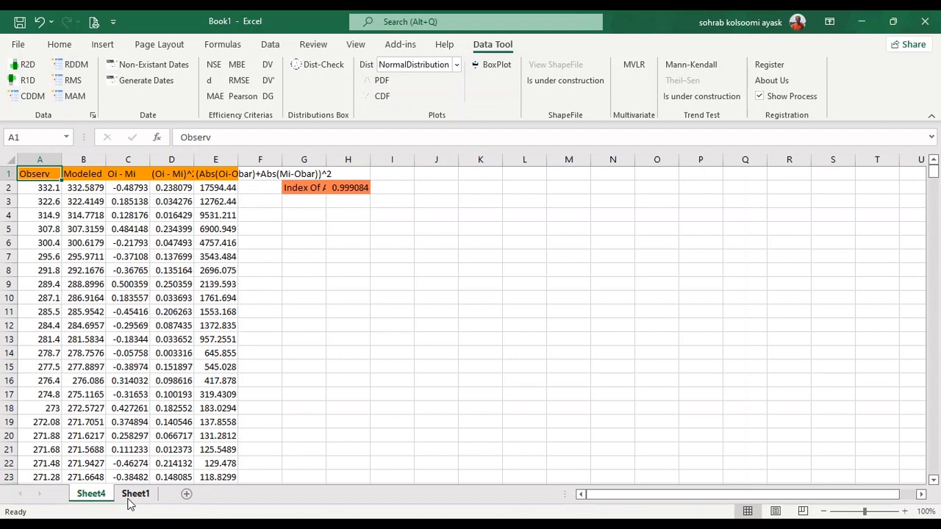
Return to Sheet1 and copy the selected observed and modeled N2O range A2:B521.
left_click(135, 493)
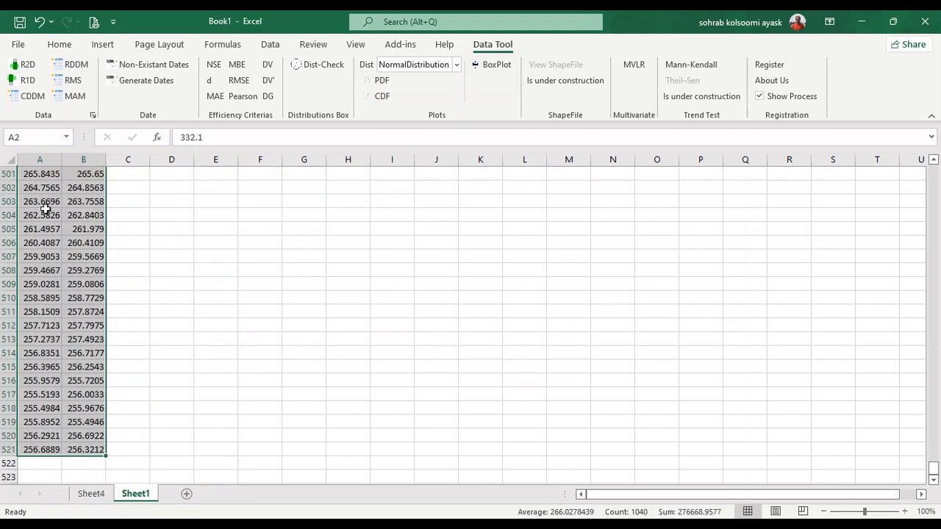
right_click(40, 215)
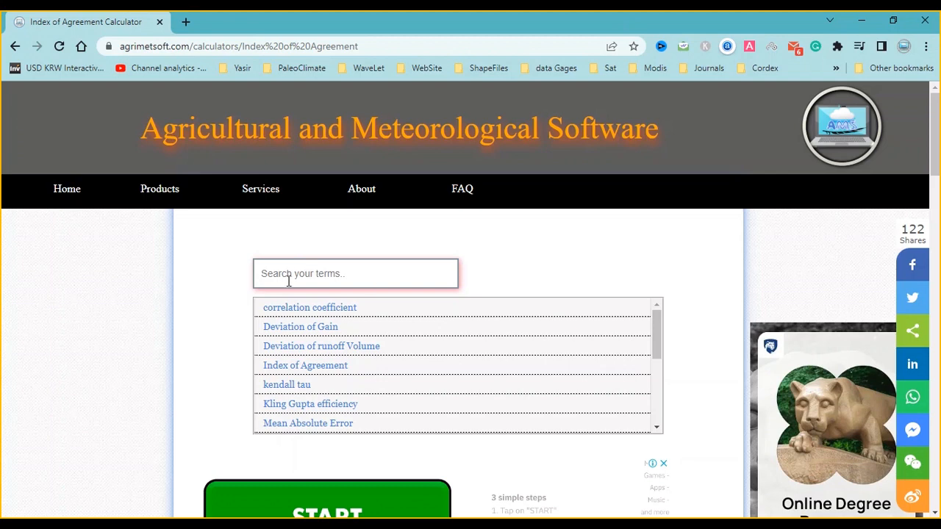
mouse_move(309, 316)
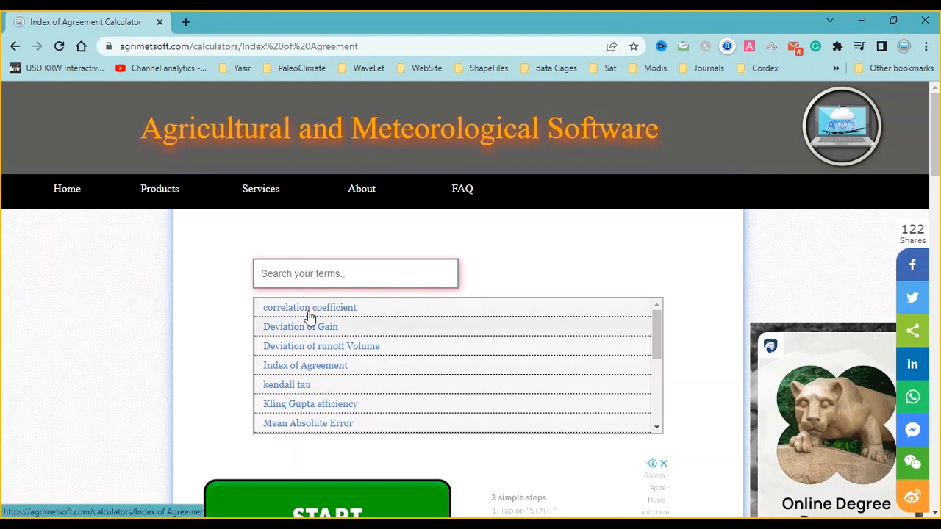
scroll("down", 3)
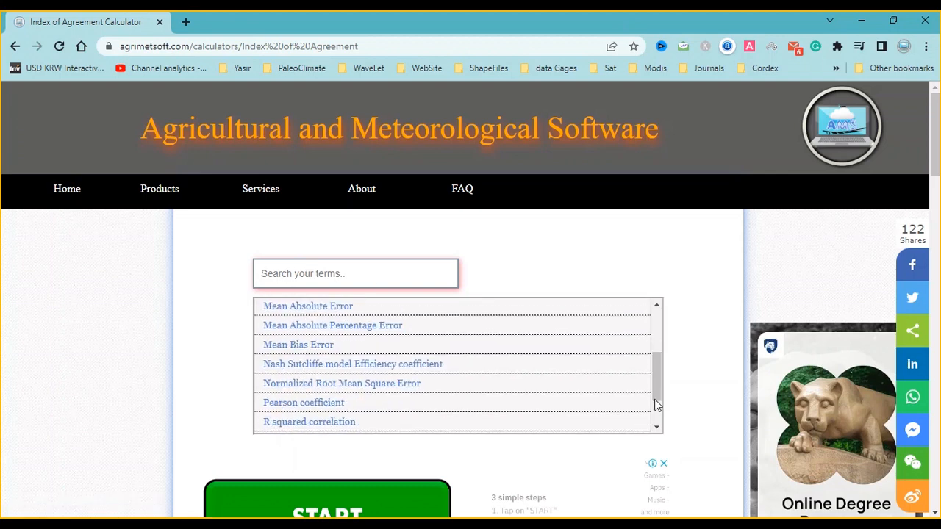
scroll("down", 3)
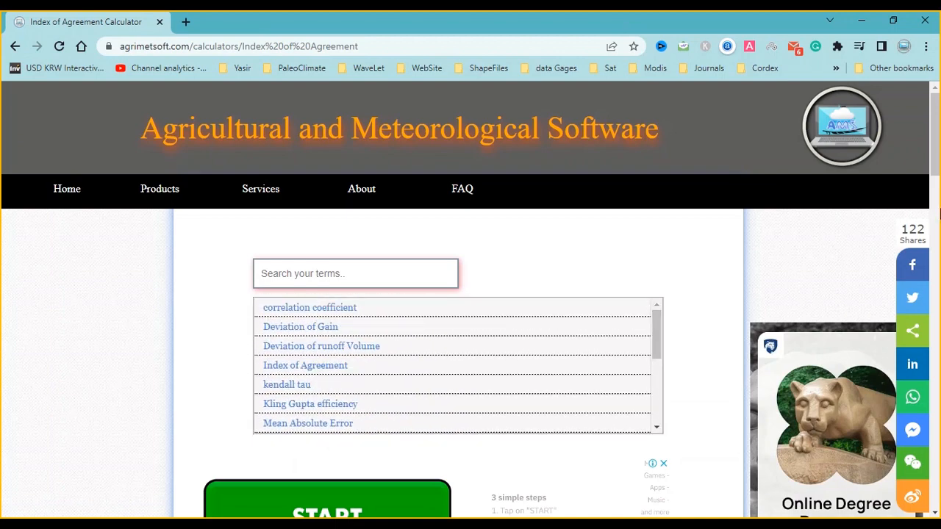
scroll("down", 3)
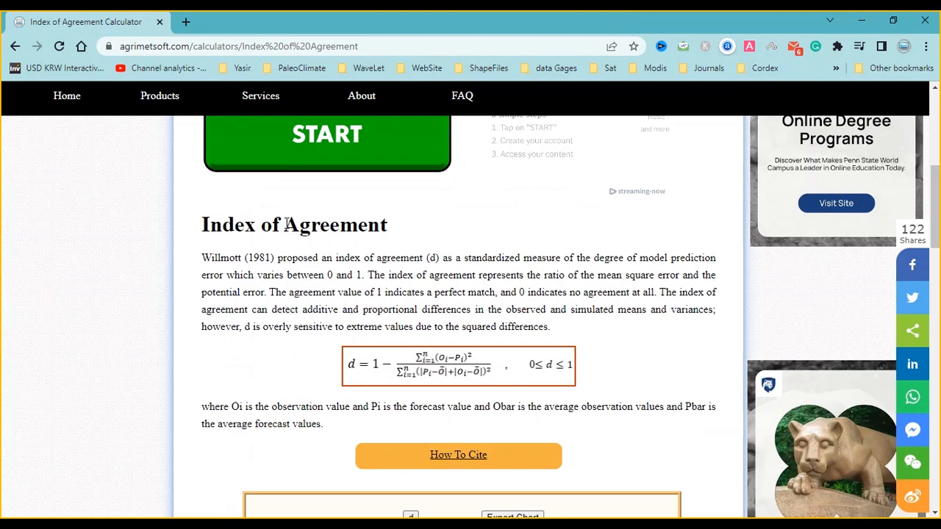
double_click(334, 224)
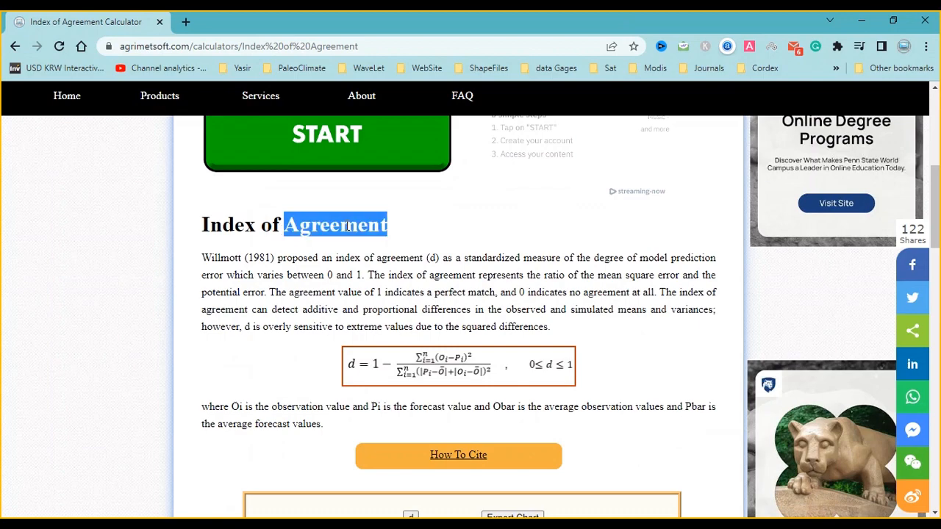
scroll("down", 3)
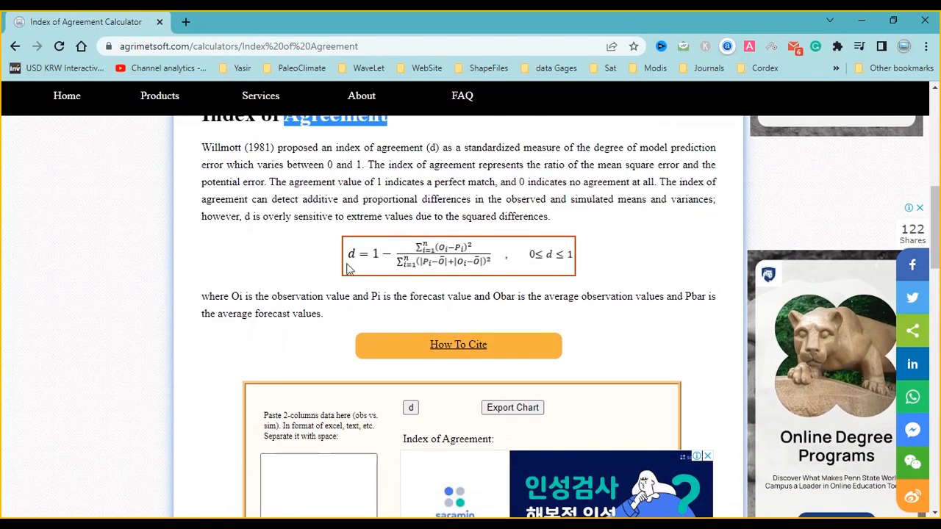
mouse_move(458, 344)
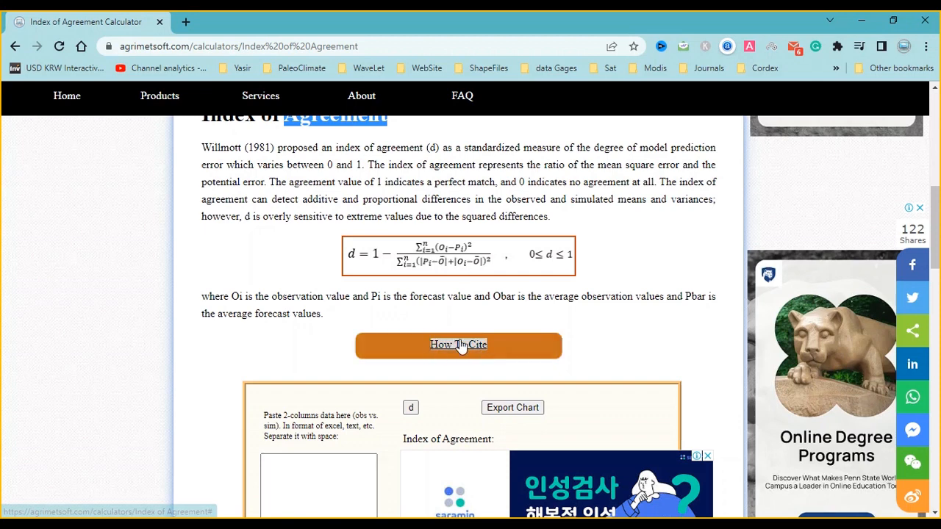
left_click(458, 344)
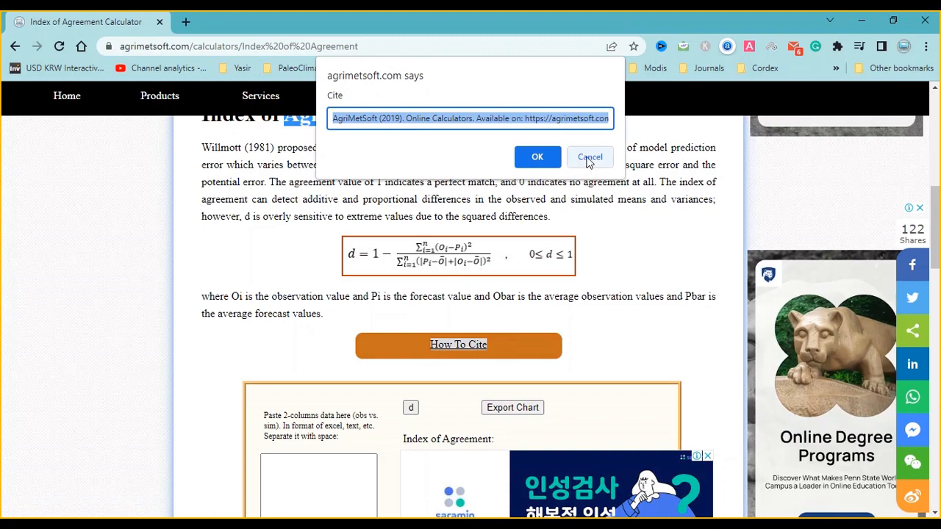
left_click(590, 156)
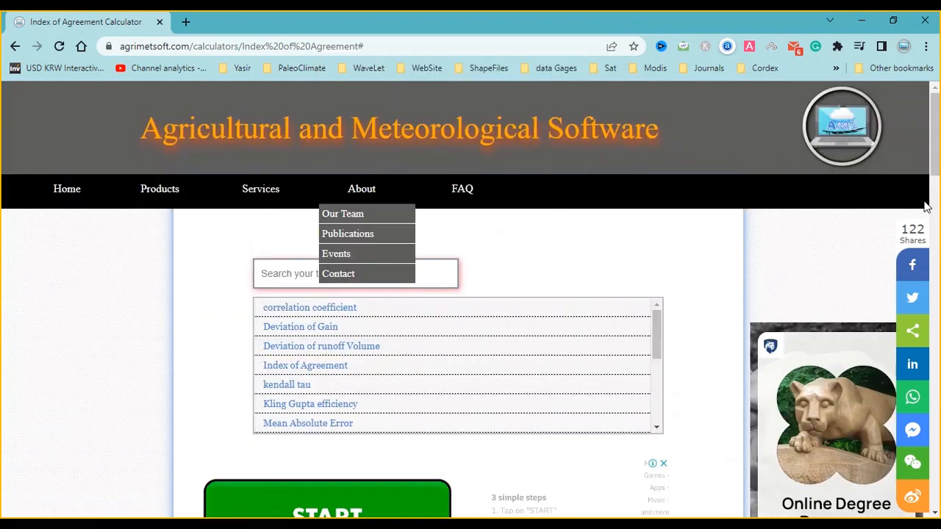
Paste the copied observed and modeled N2O values into the calculator's two-column data box.
scroll("down", 3)
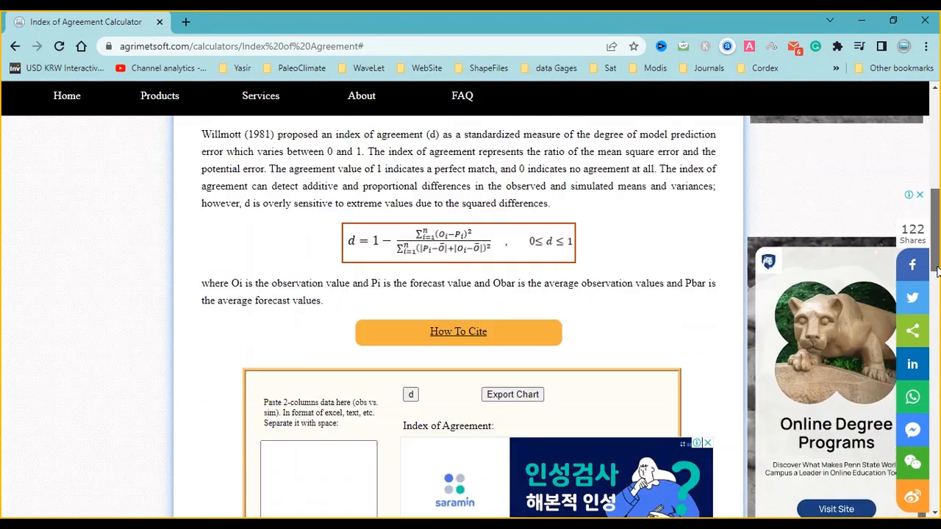
scroll("down", 3)
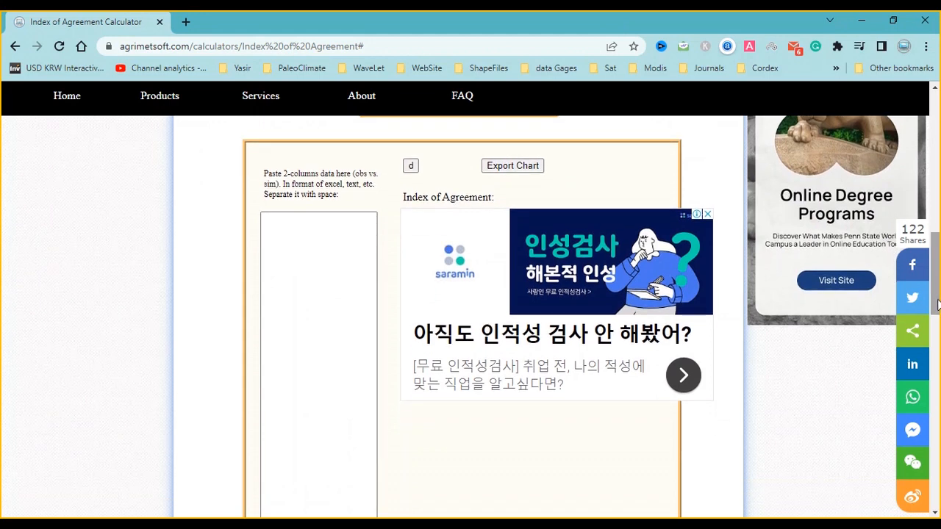
right_click(318, 235)
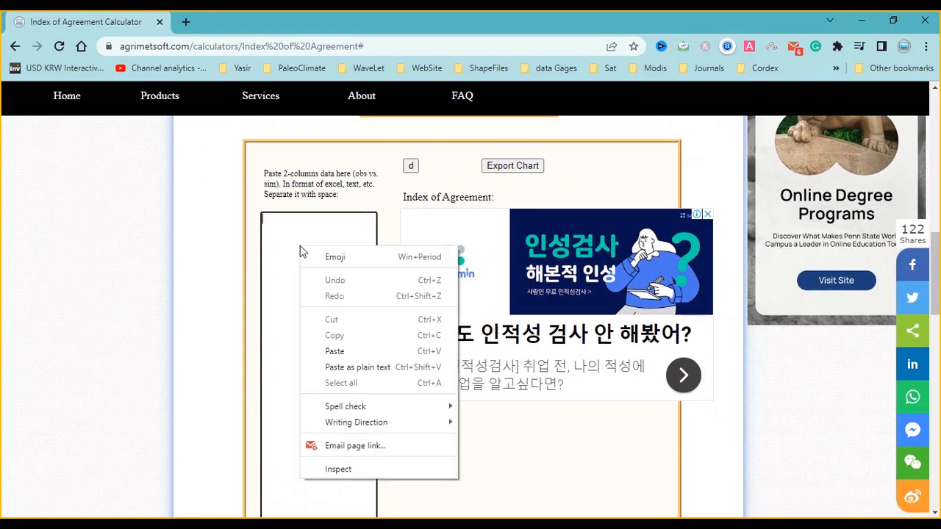
mouse_move(340, 351)
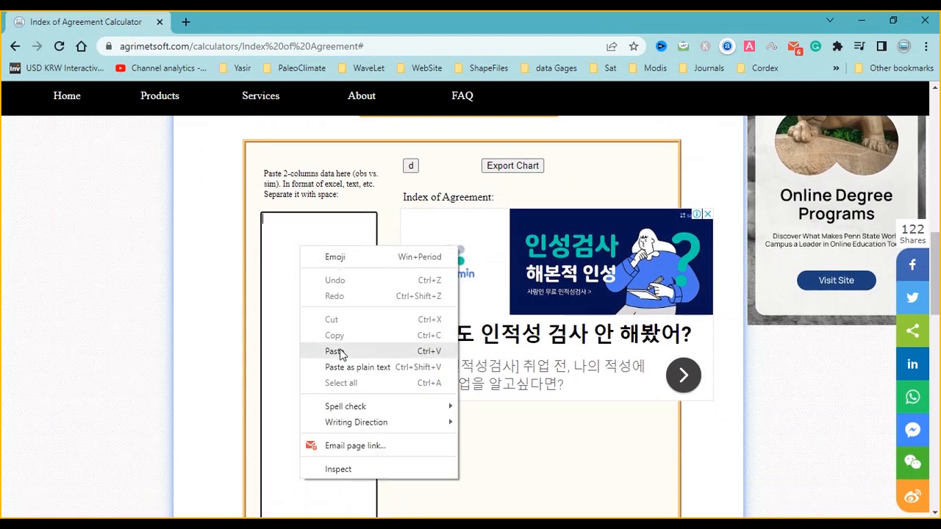
left_click(333, 351)
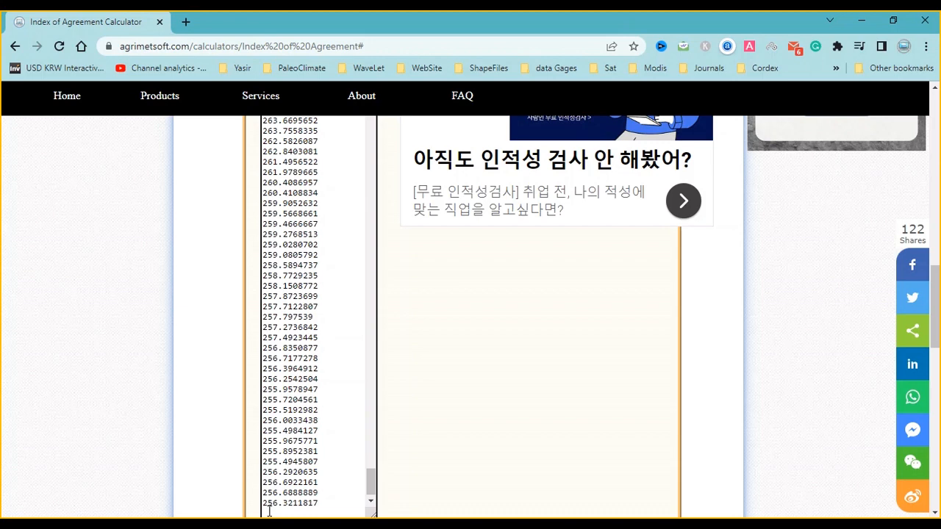
mouse_move(450, 423)
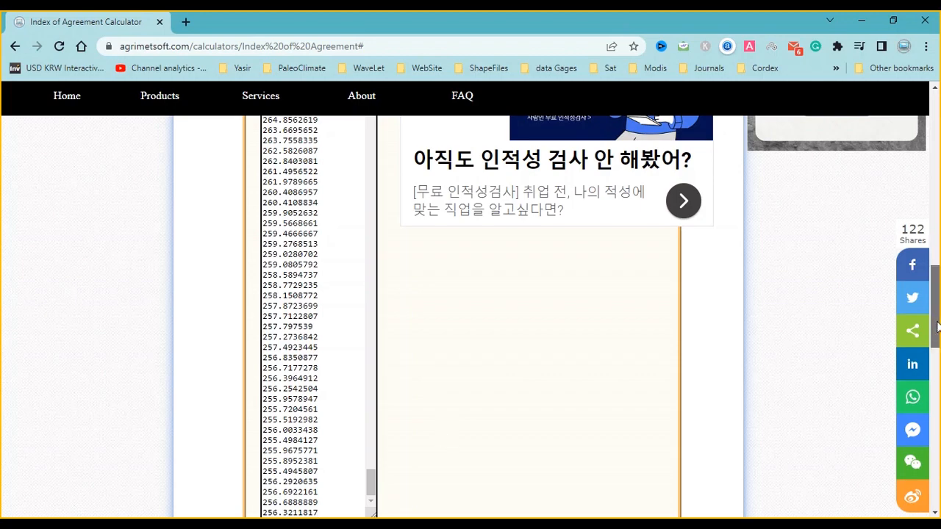
scroll("up", 3)
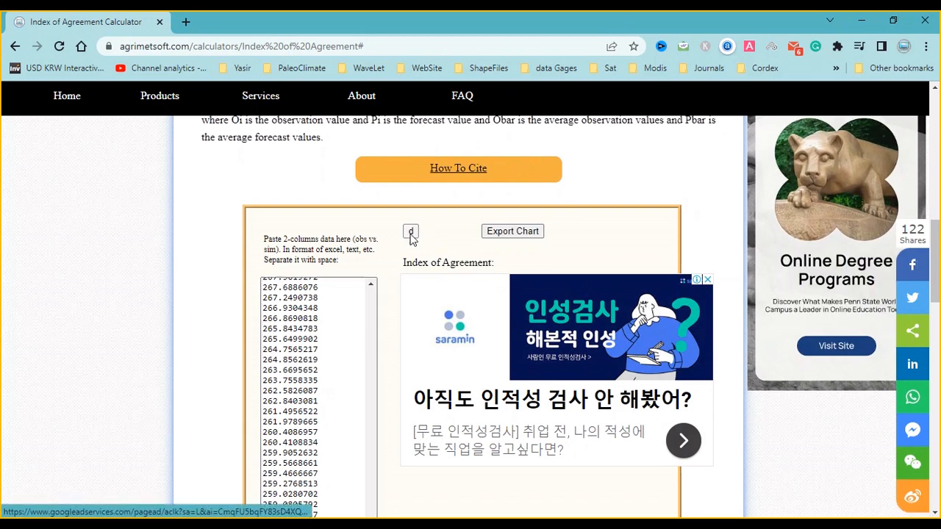
Compute the index of agreement (0.999) and view the Model vs. Obs scatter chart along the 1:1 line.
left_click(410, 231)
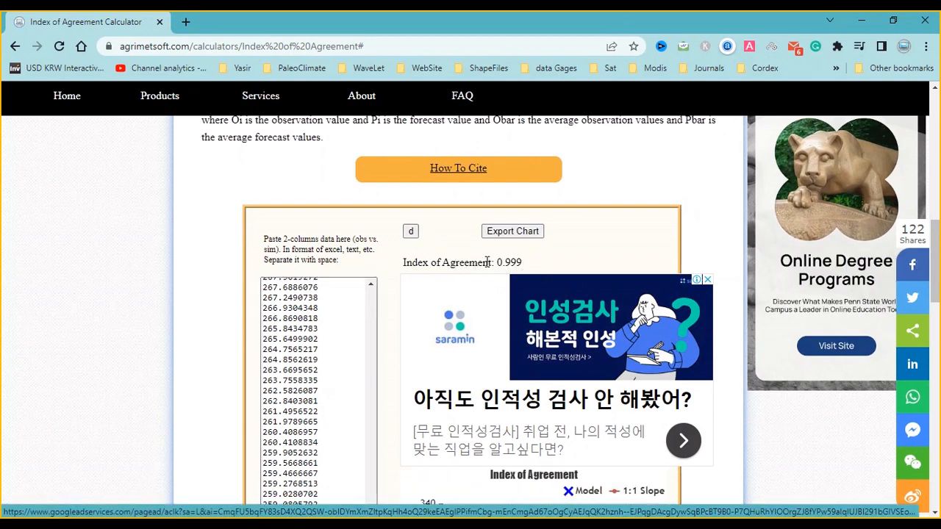
double_click(508, 262)
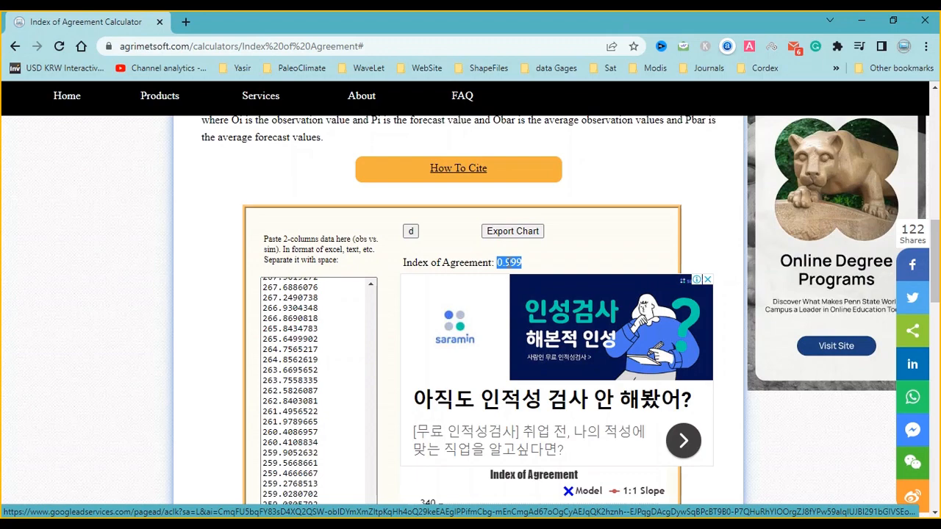
scroll("down", 3)
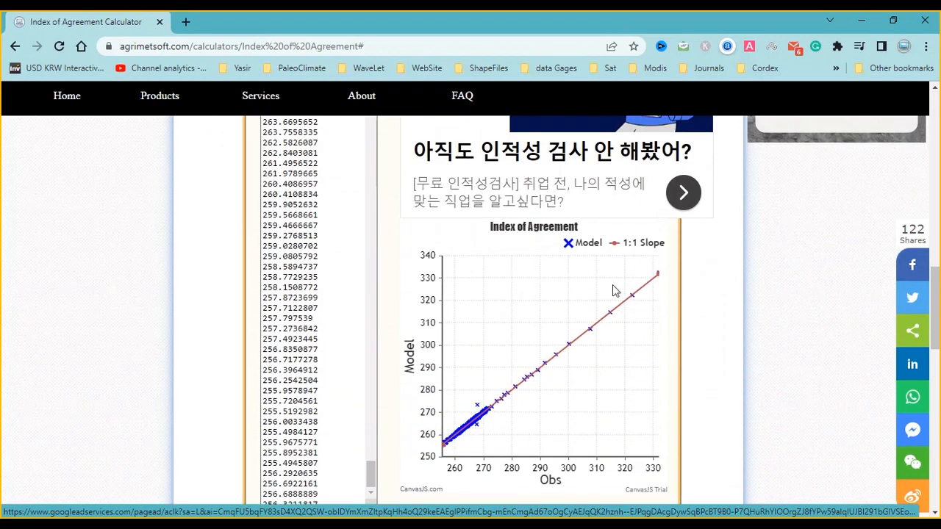
mouse_move(553, 347)
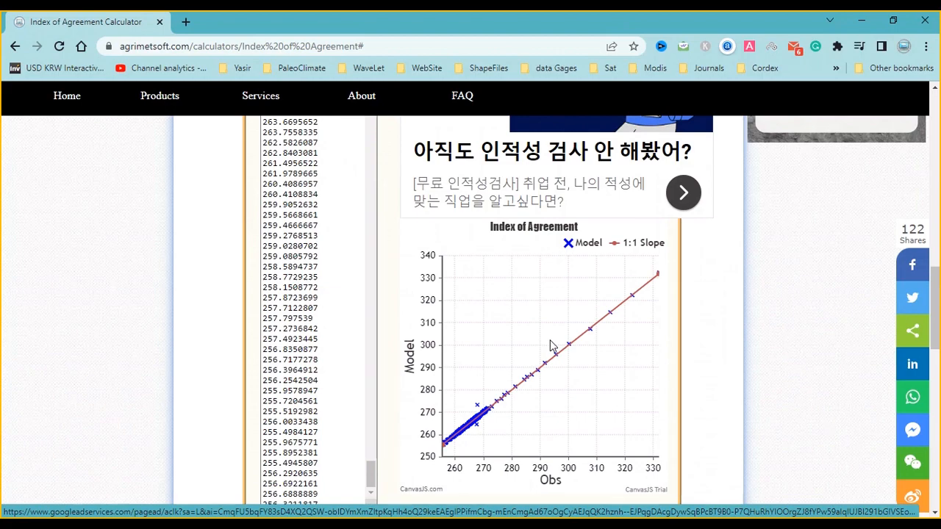
scroll("up", 3)
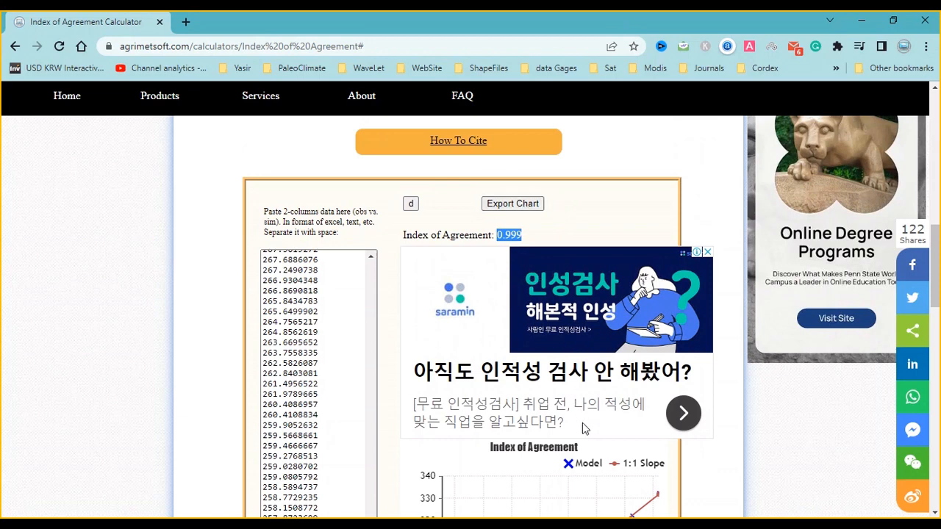
mouse_move(649, 463)
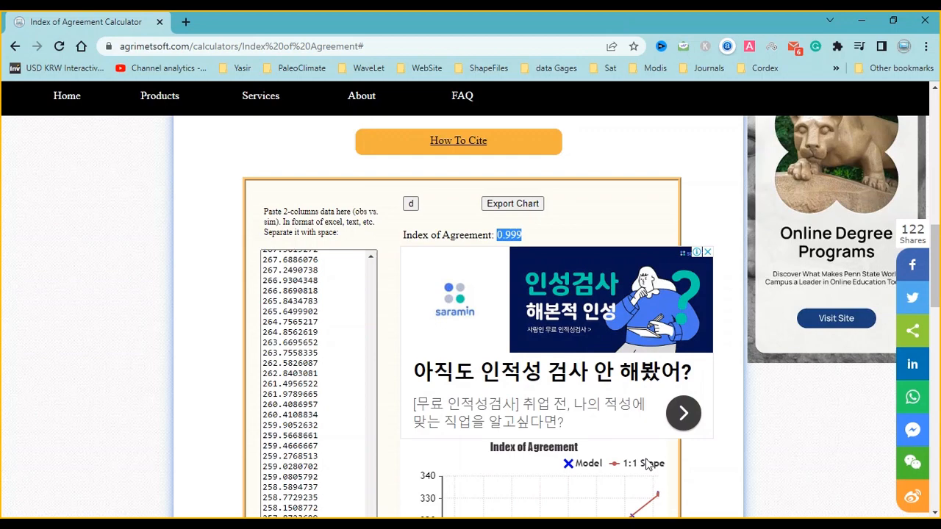